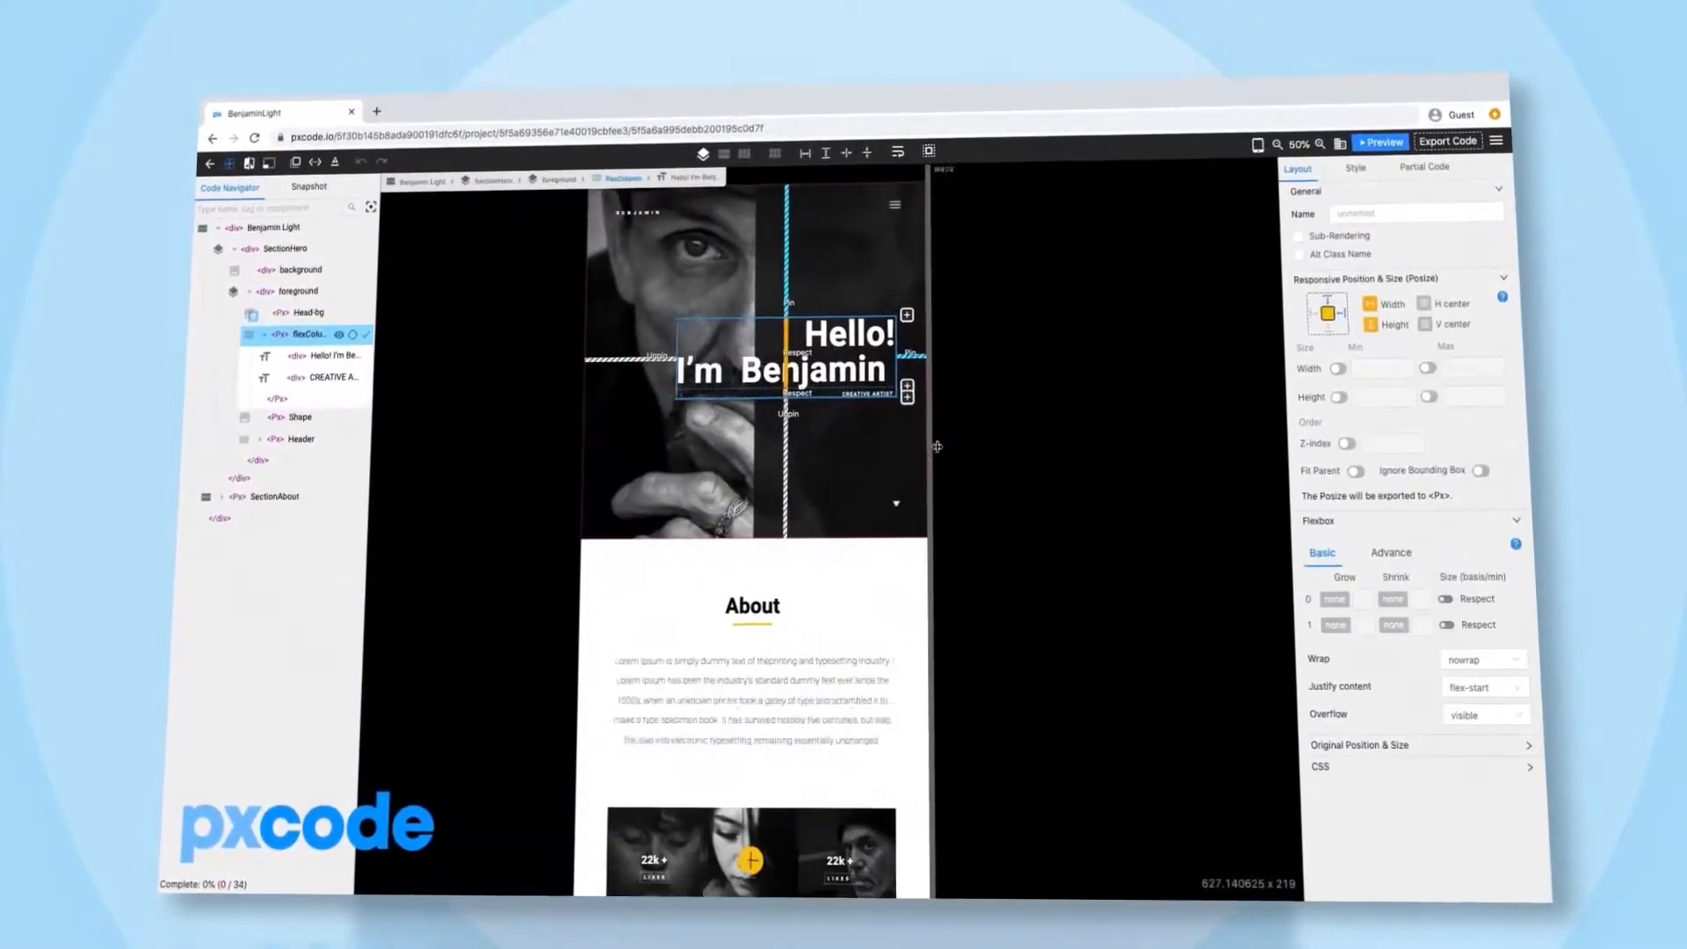
Step: Export the React code and view Pasta.js beside the Discover recipe page's mobile preview
left_click(1381, 141)
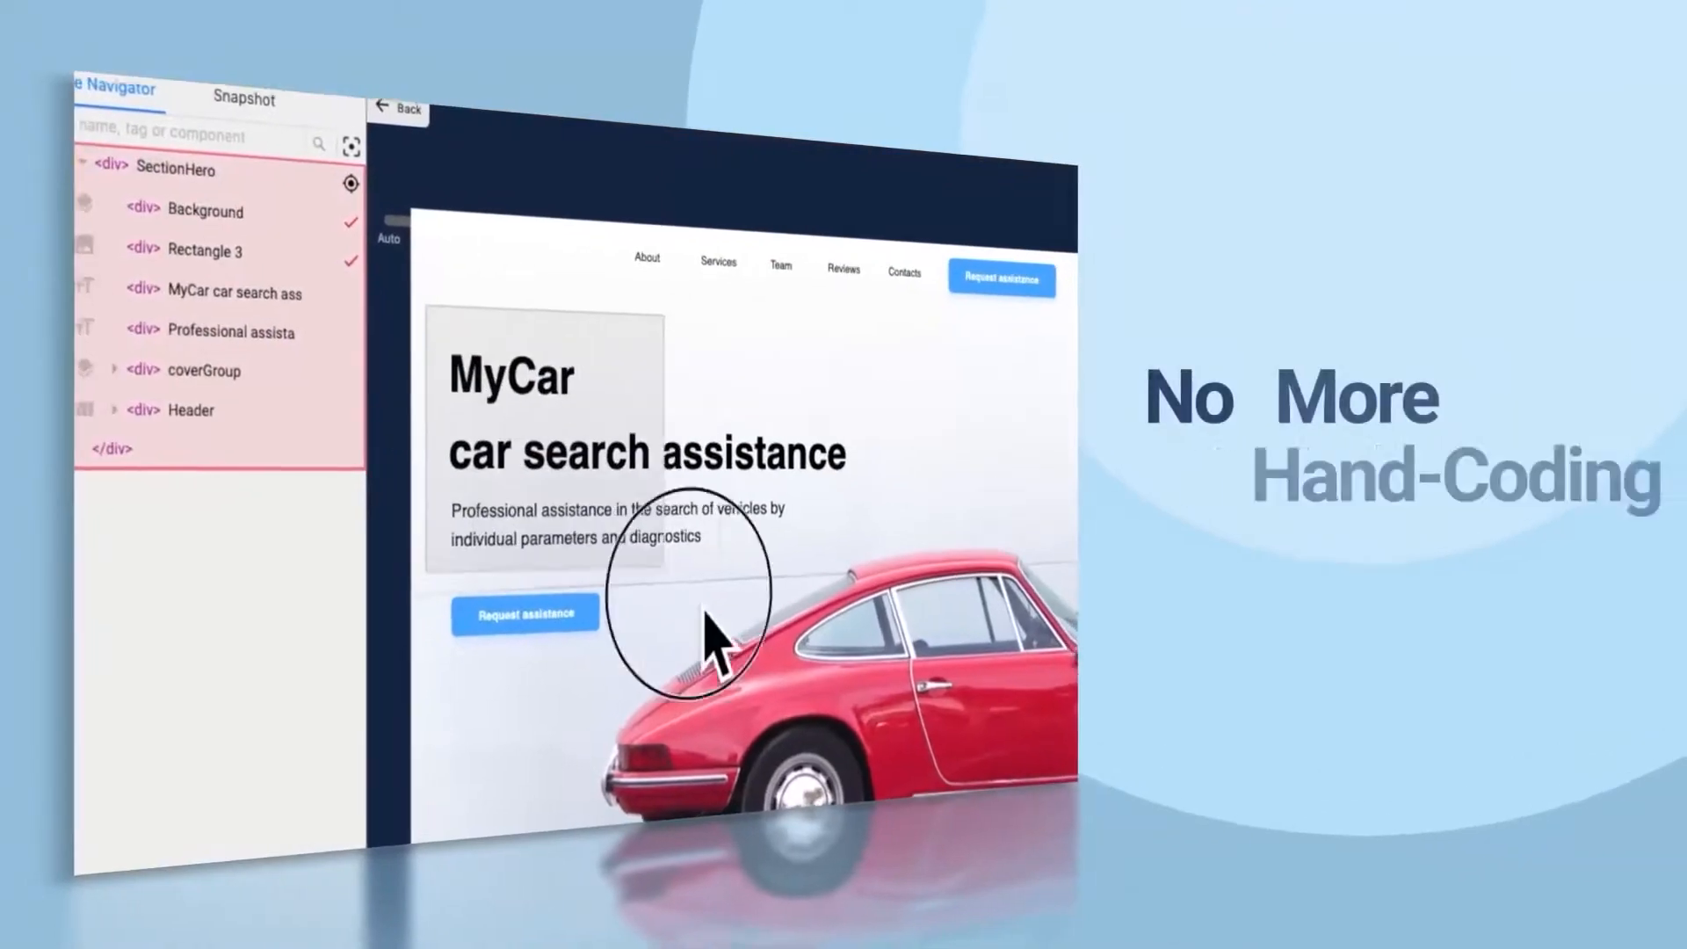
right_click(710, 635)
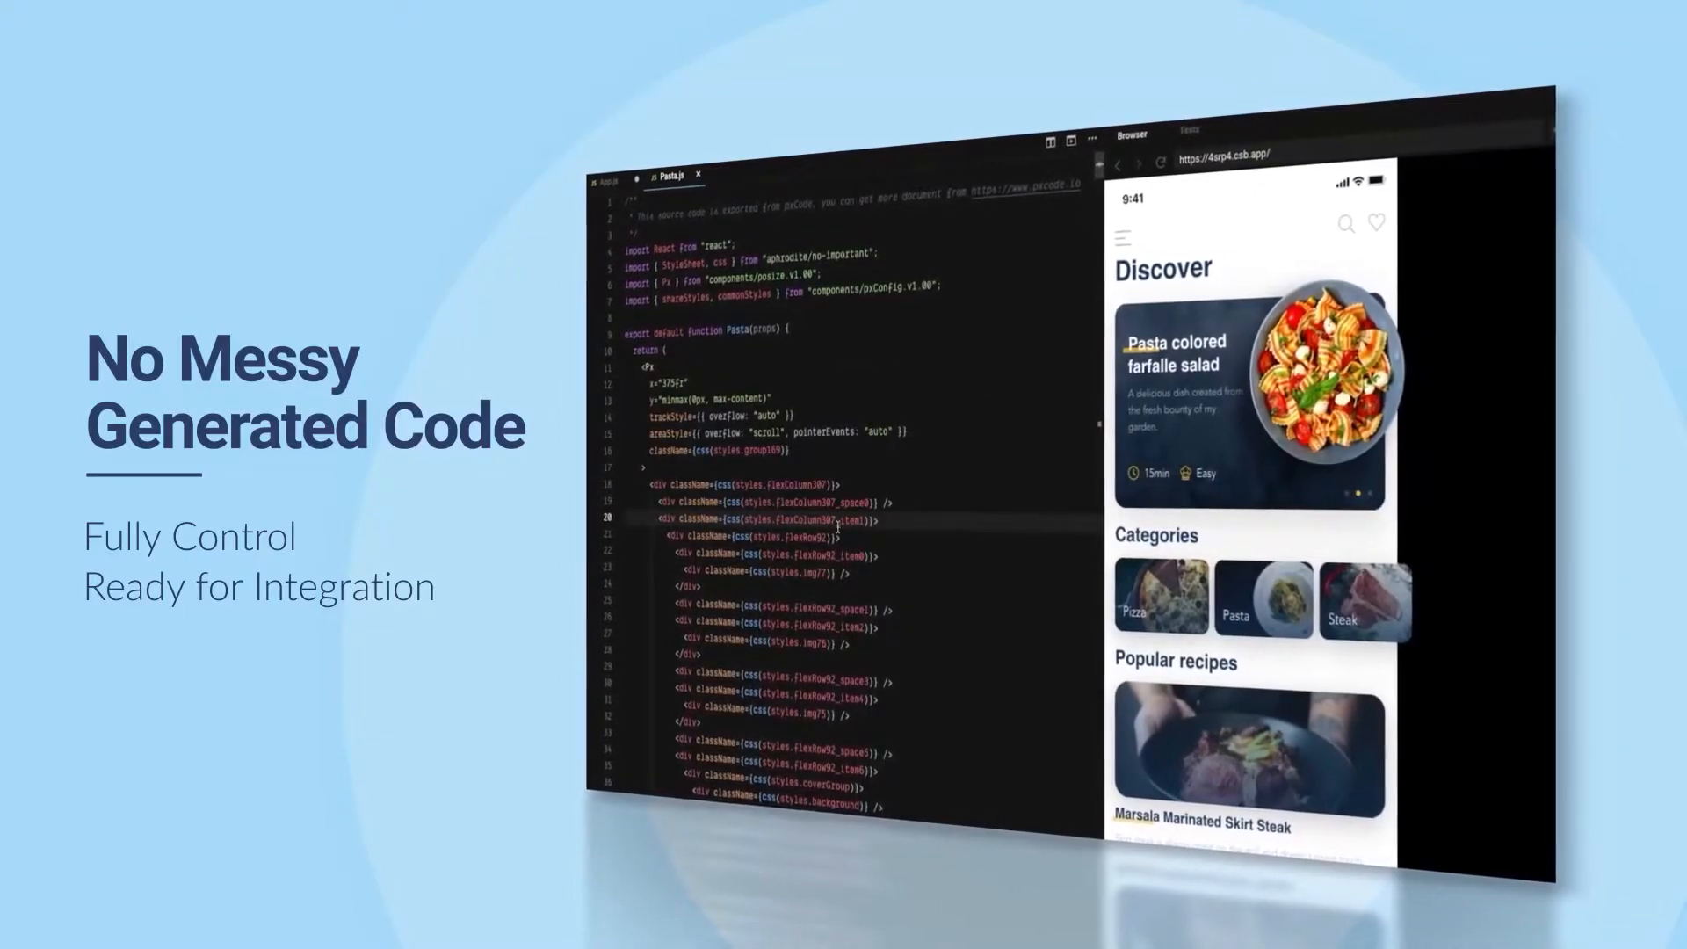
scroll("down", 3)
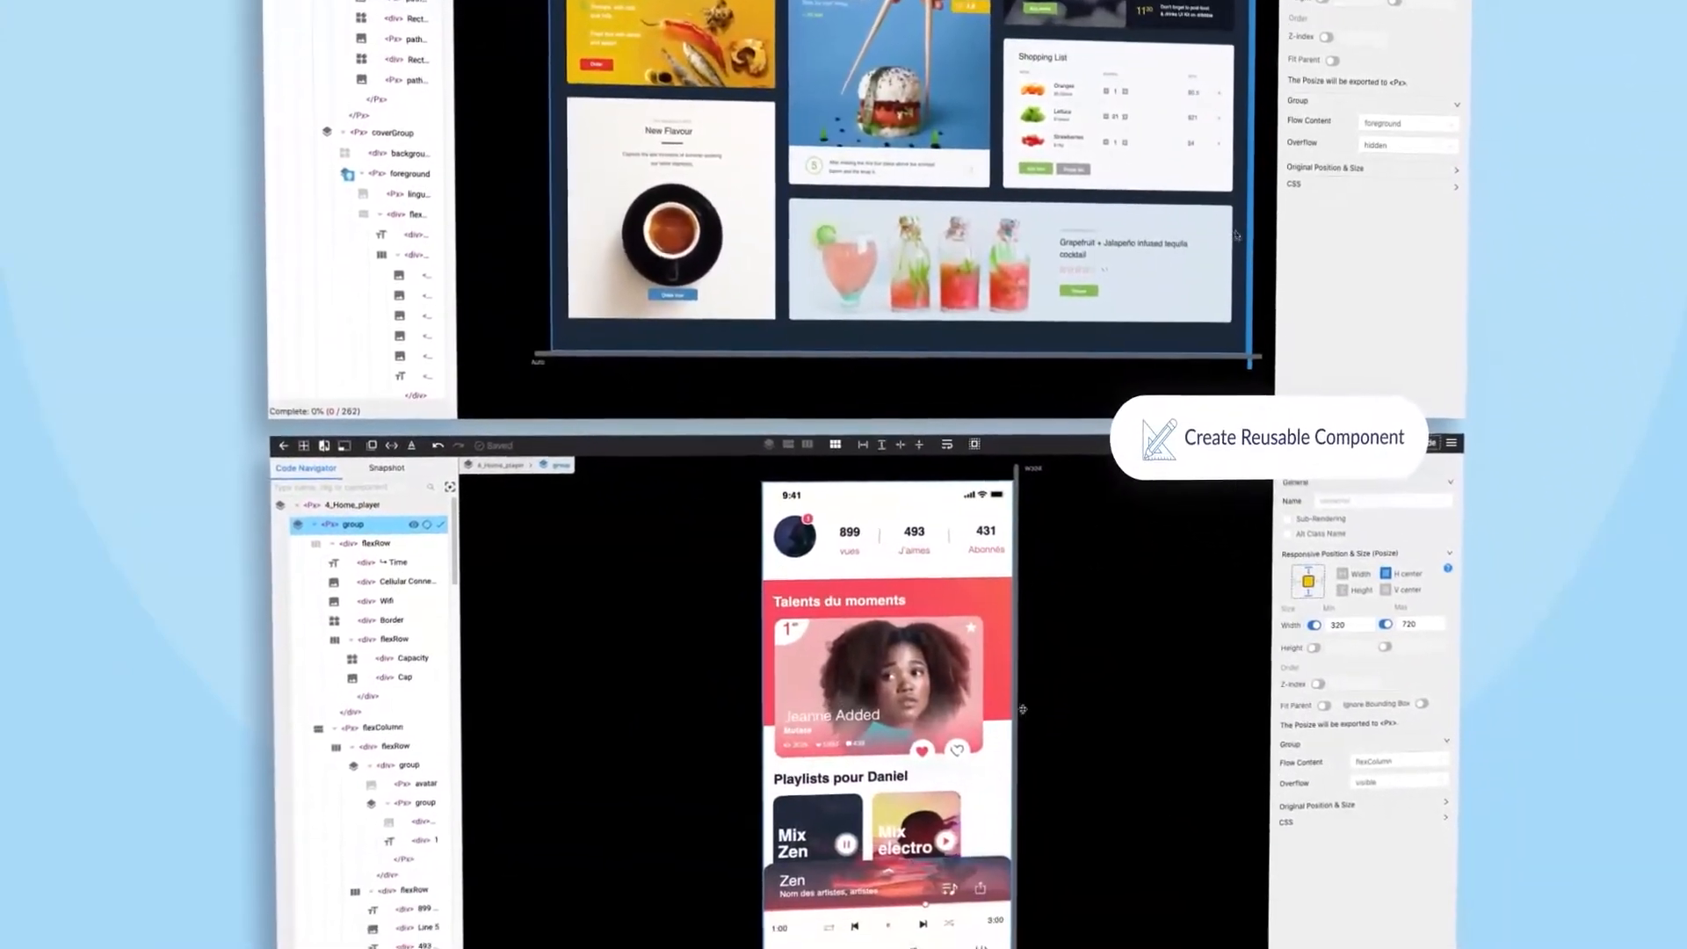
Step: Scroll to the Home_player music-player project and its layer tree in the editor
scroll("down", 3)
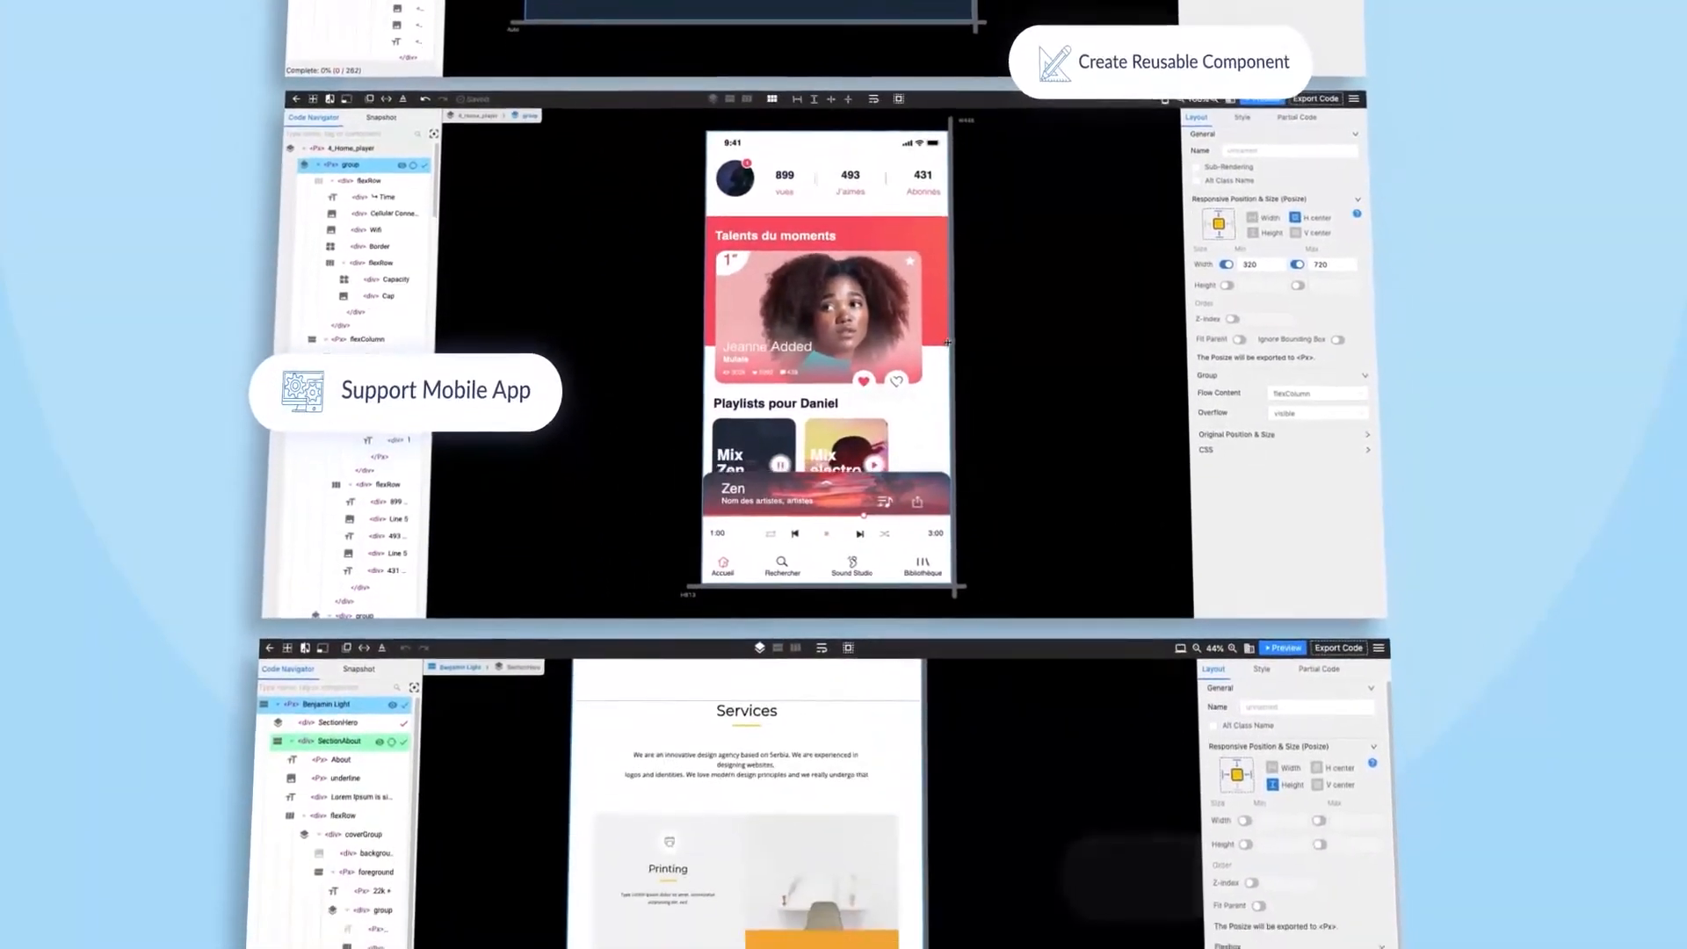